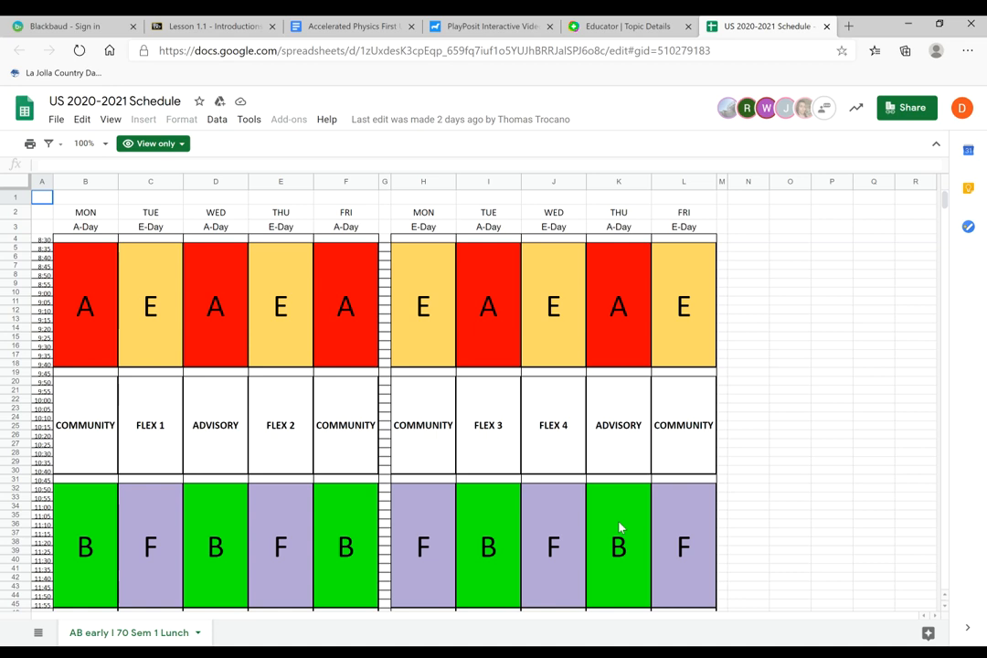
mouse_move(457, 557)
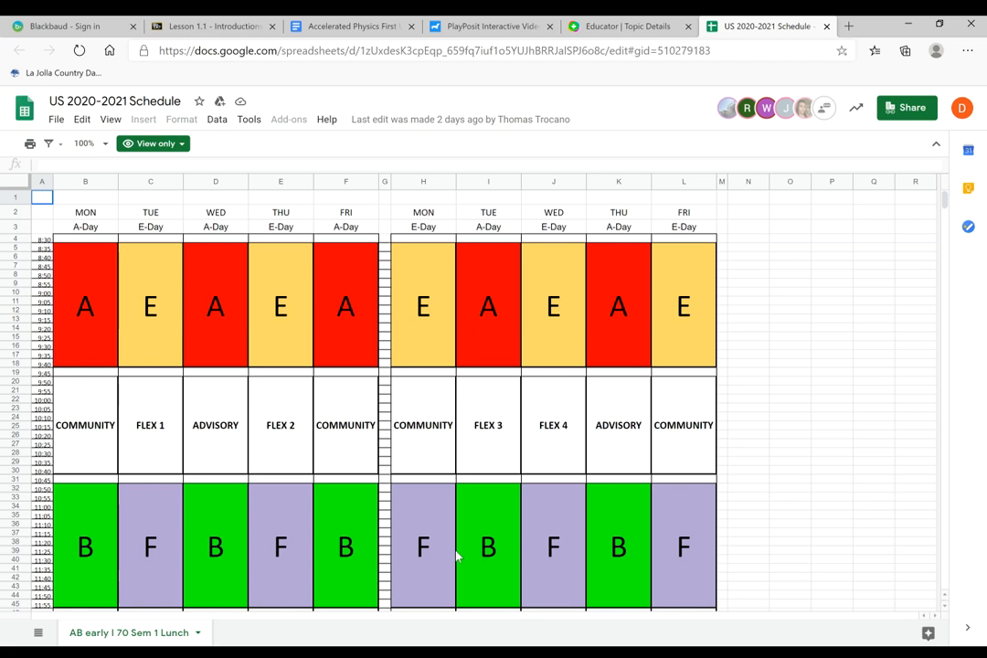
mouse_move(307, 447)
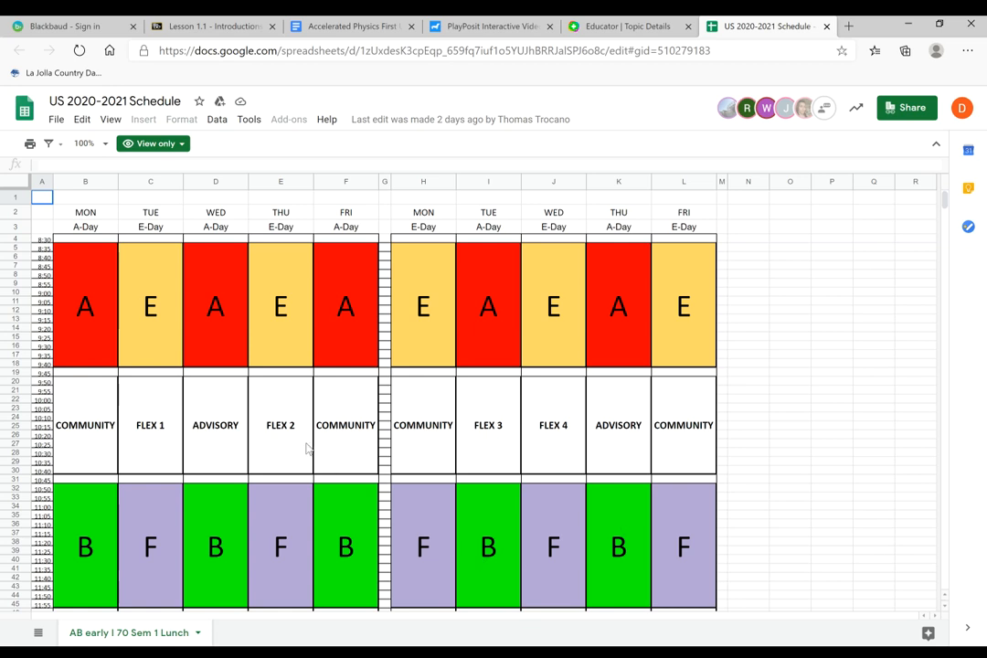
mouse_move(384, 440)
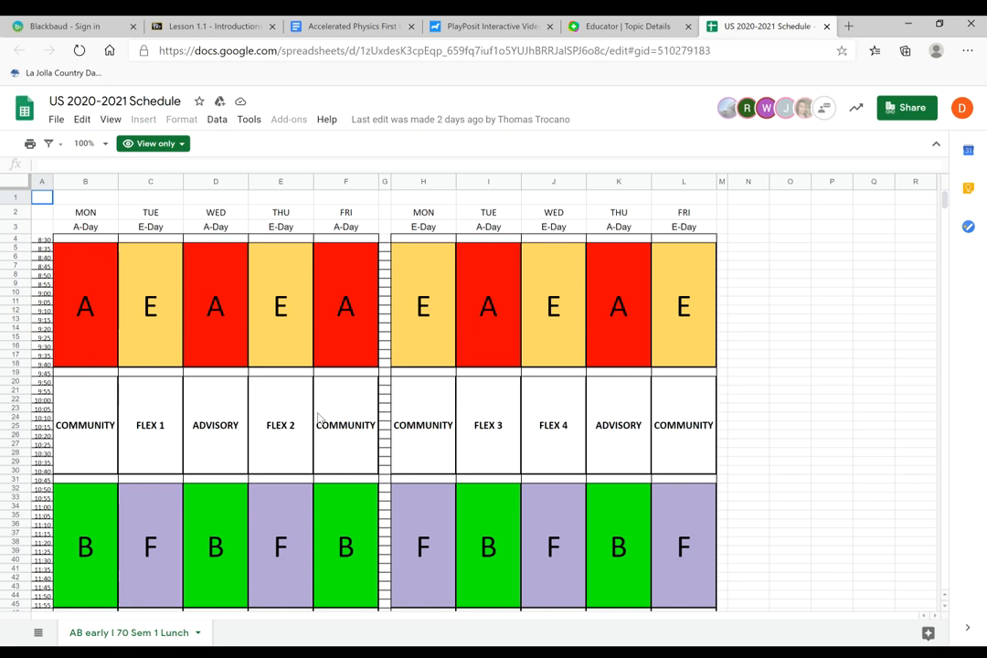
mouse_move(92, 311)
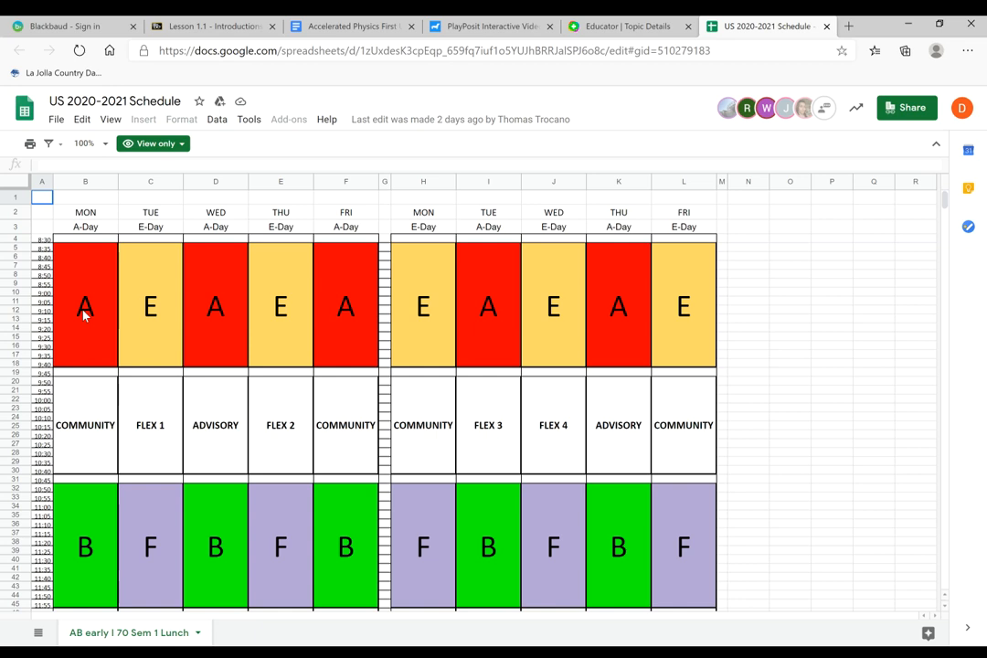
mouse_move(142, 322)
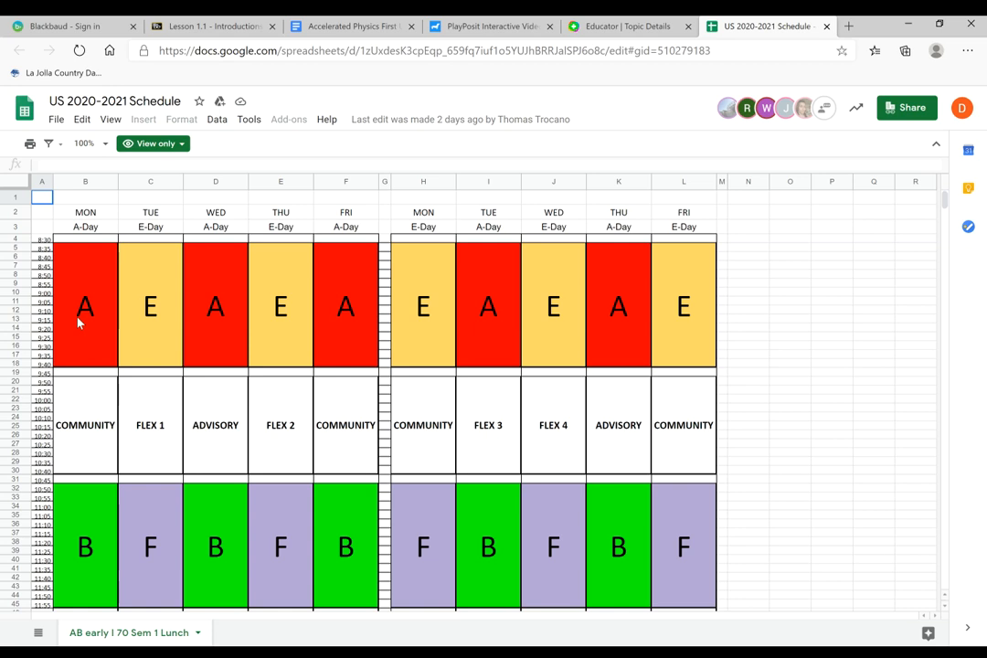
mouse_move(142, 329)
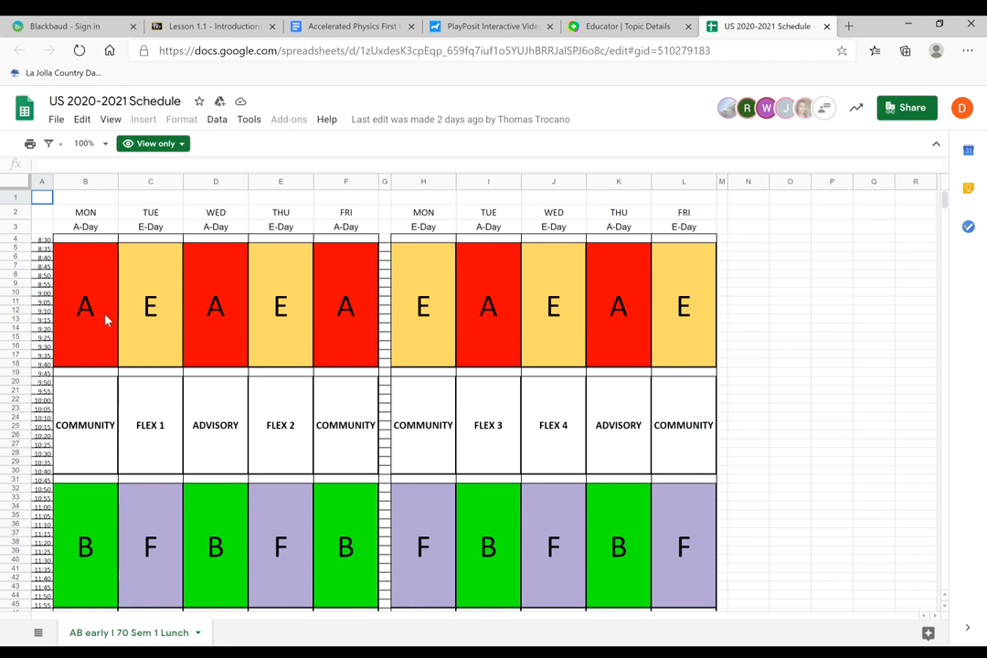
mouse_move(196, 301)
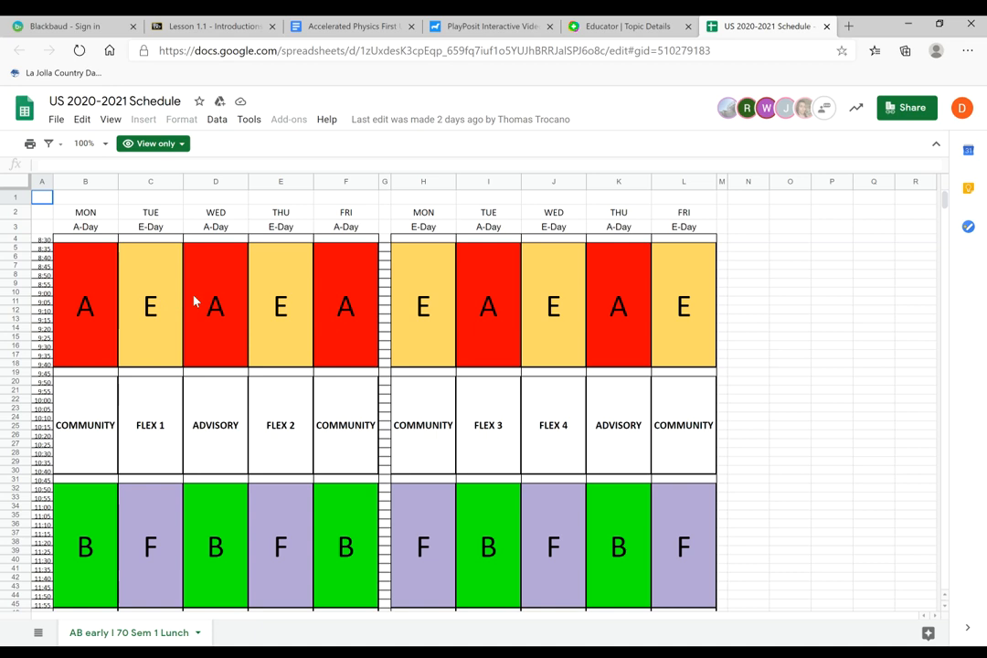
mouse_move(236, 314)
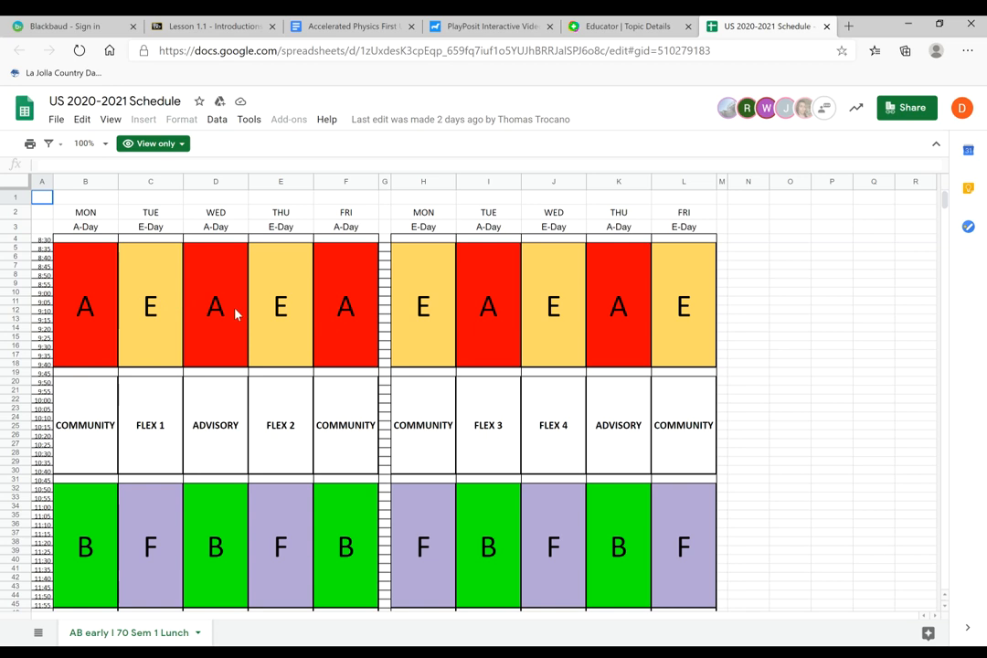
mouse_move(222, 324)
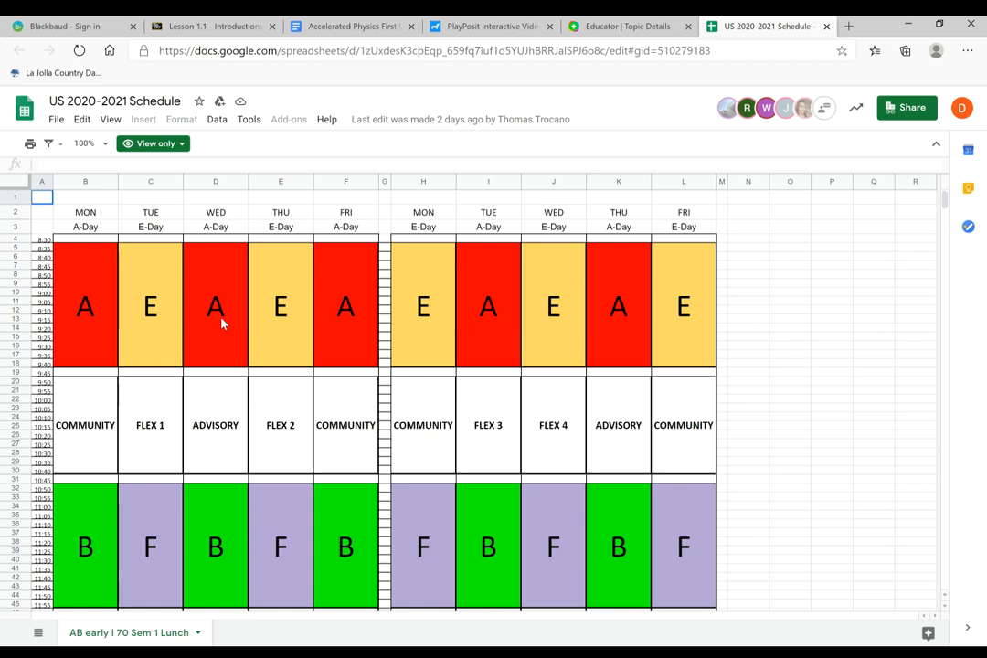
mouse_move(219, 338)
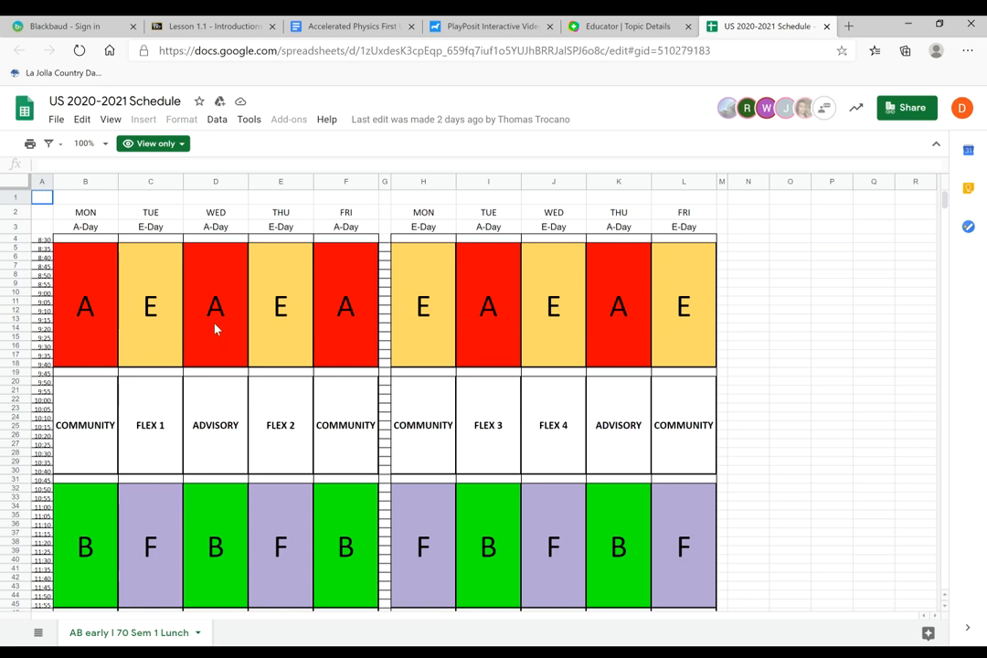
mouse_move(204, 314)
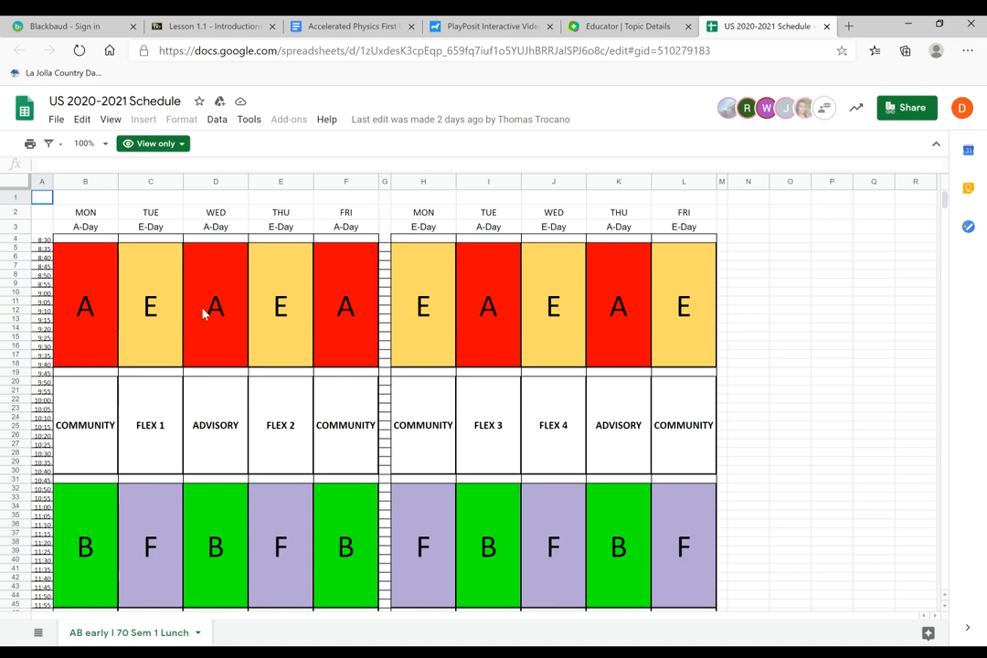
mouse_move(77, 314)
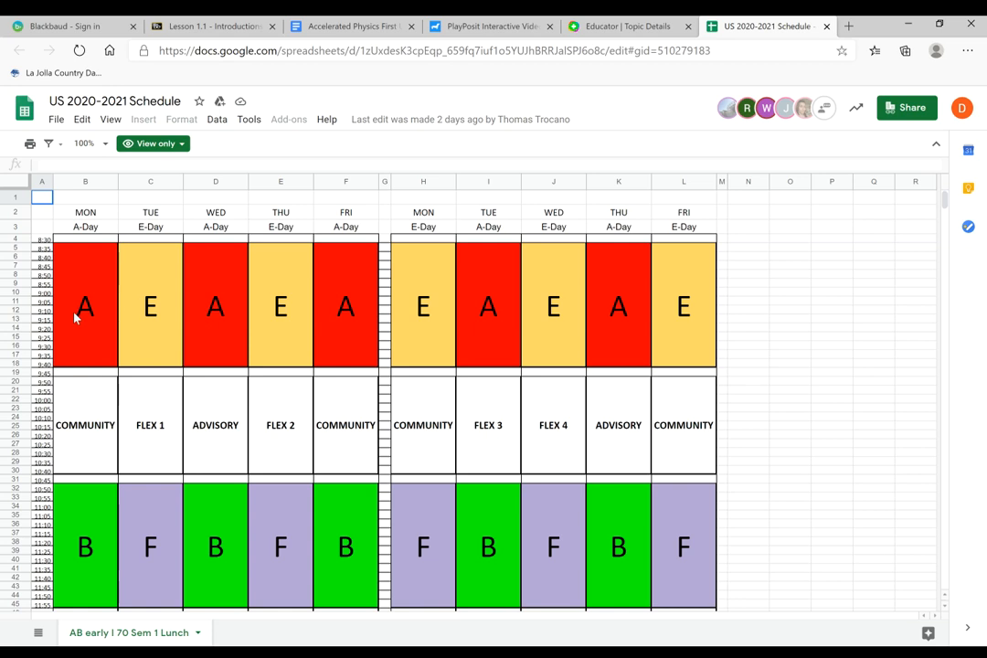
mouse_move(82, 322)
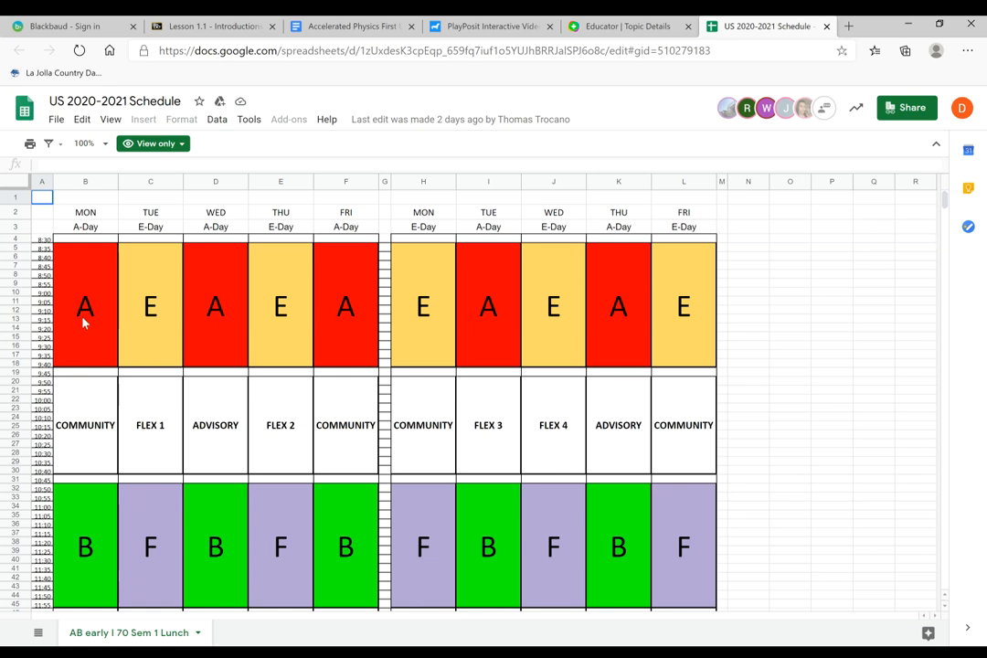
mouse_move(204, 326)
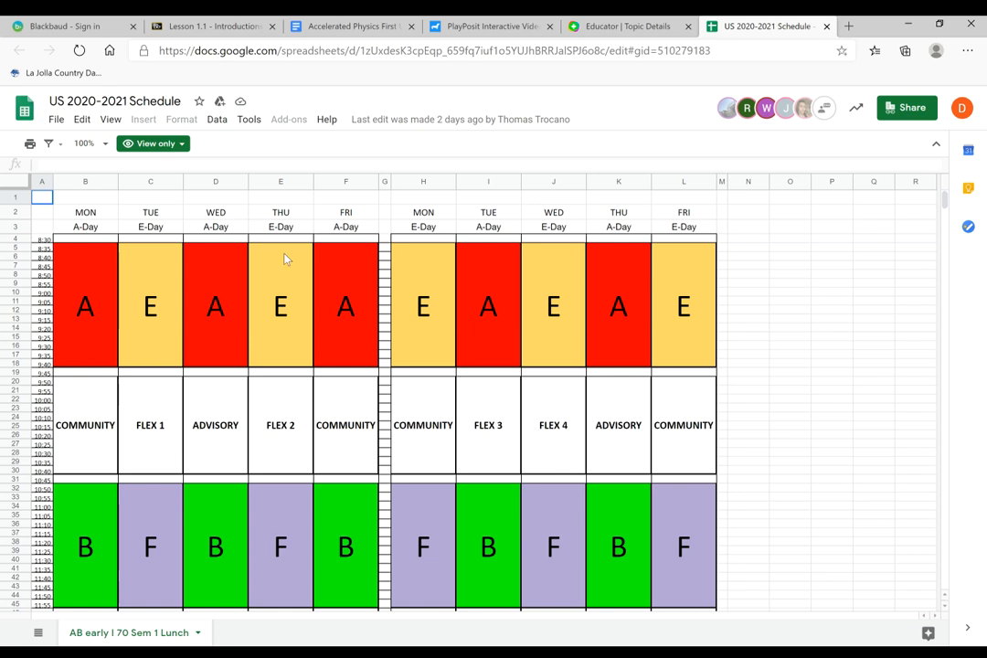
mouse_move(486, 311)
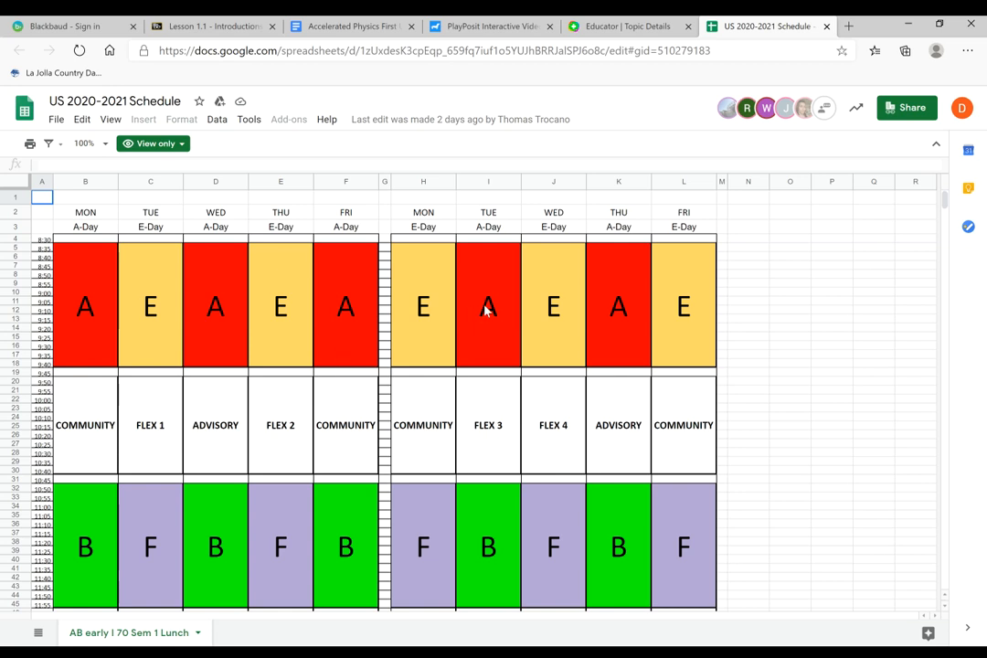
mouse_move(629, 318)
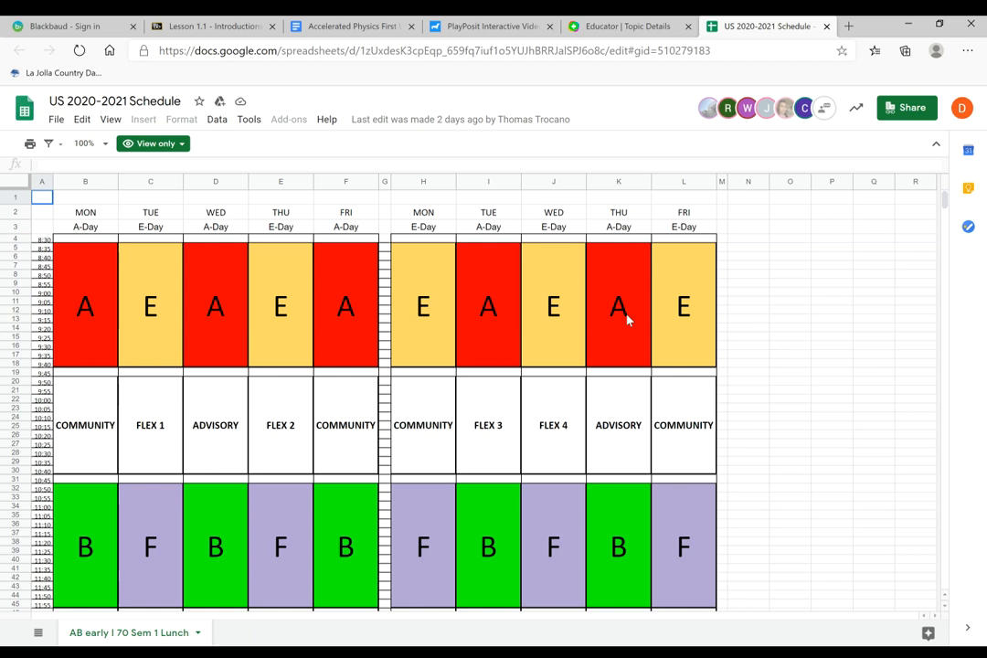
mouse_move(82, 304)
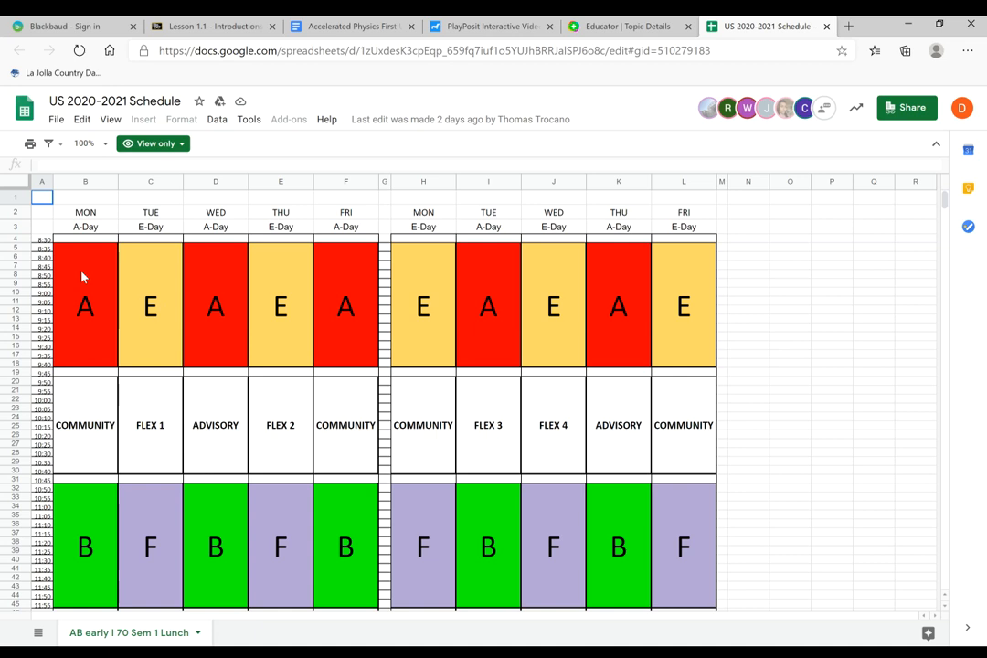
mouse_move(355, 300)
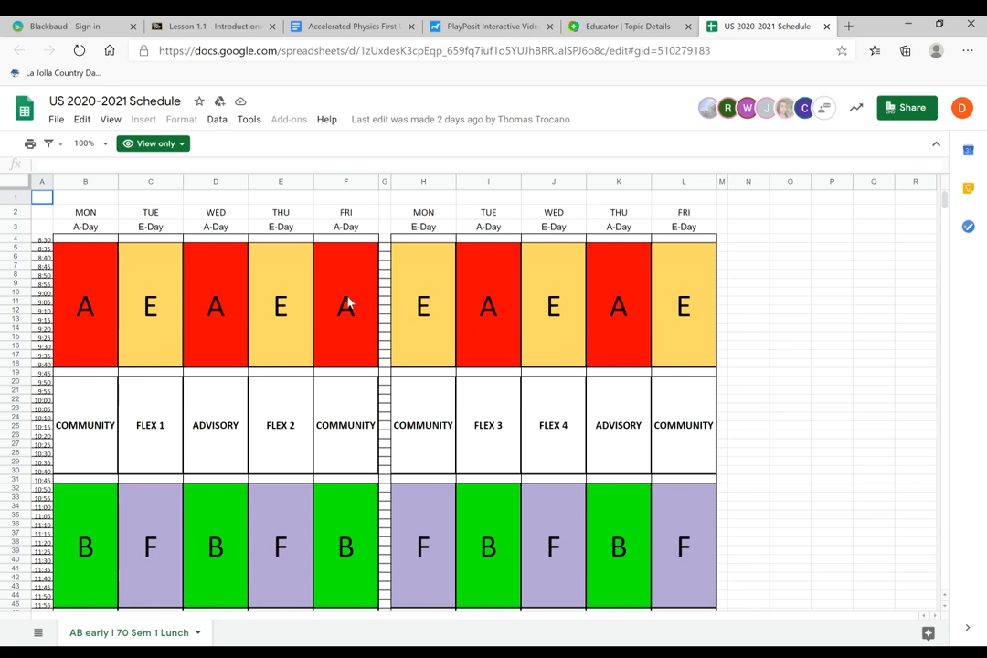
mouse_move(617, 302)
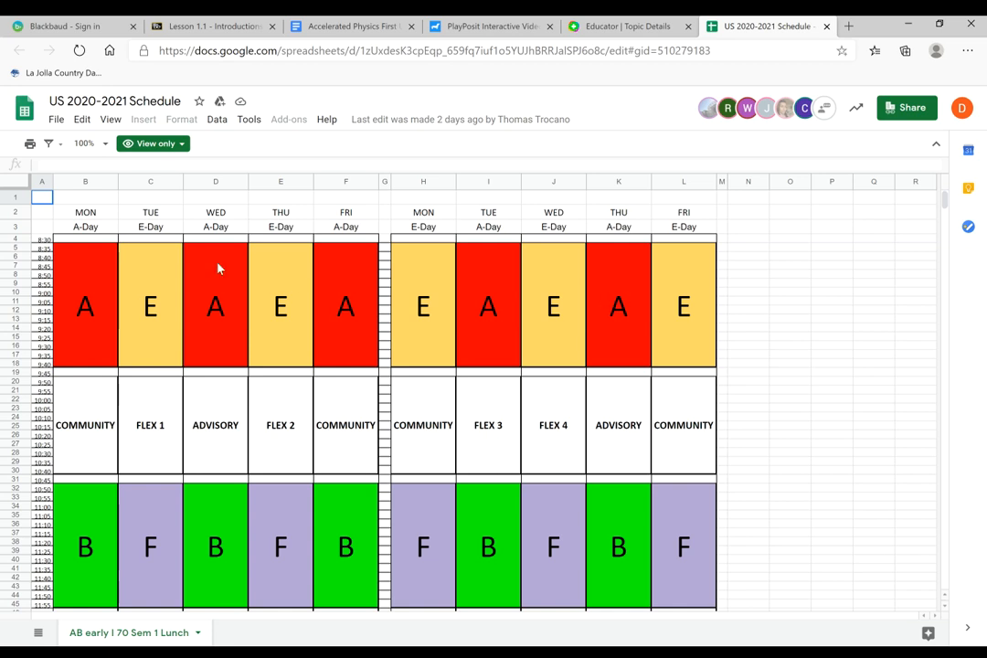
mouse_move(88, 304)
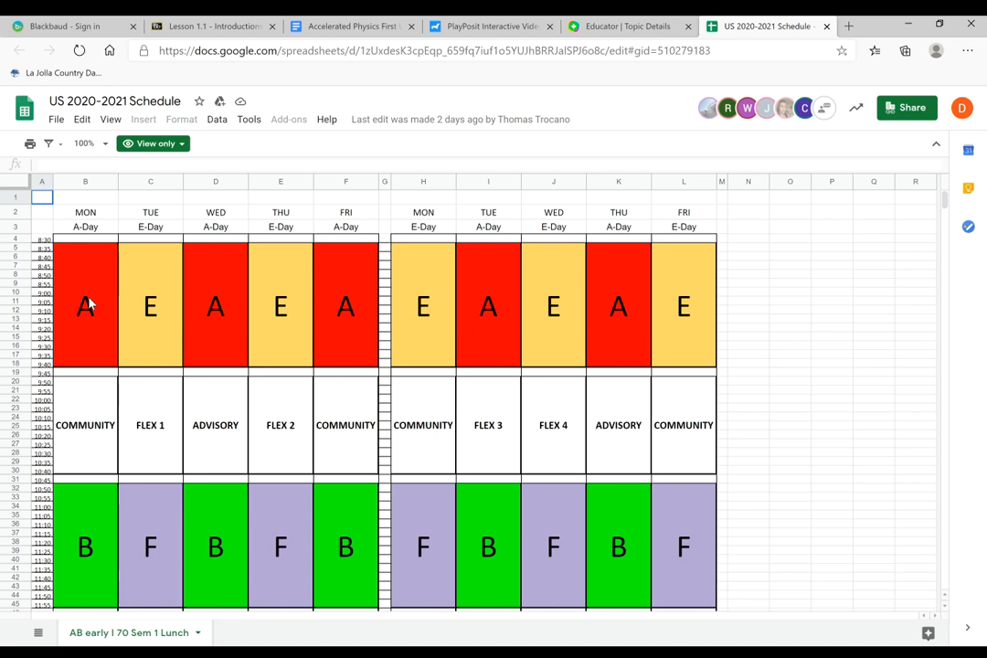
mouse_move(218, 309)
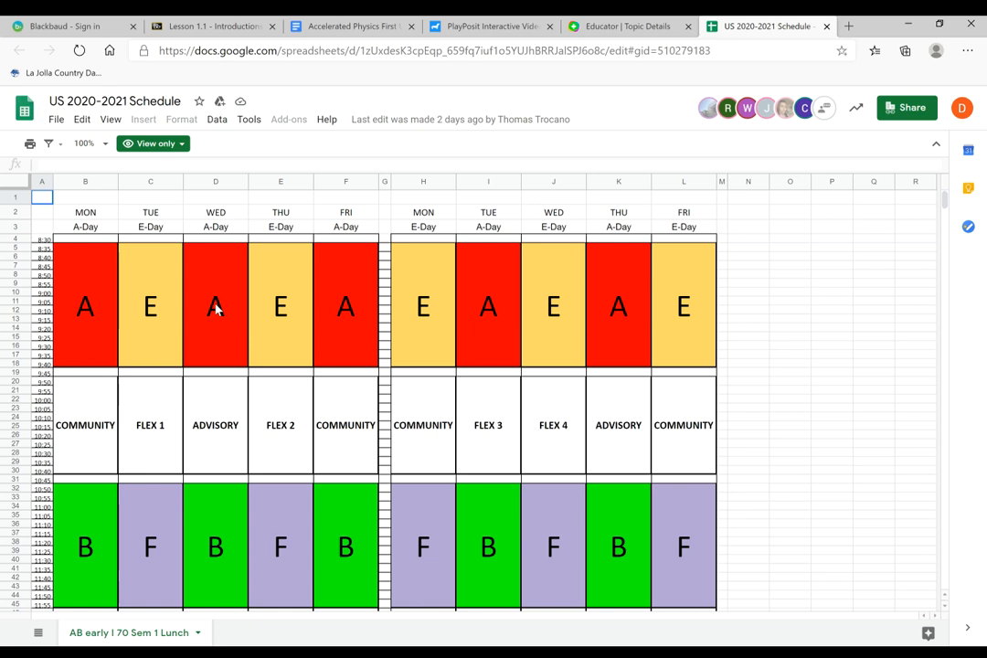
mouse_move(347, 508)
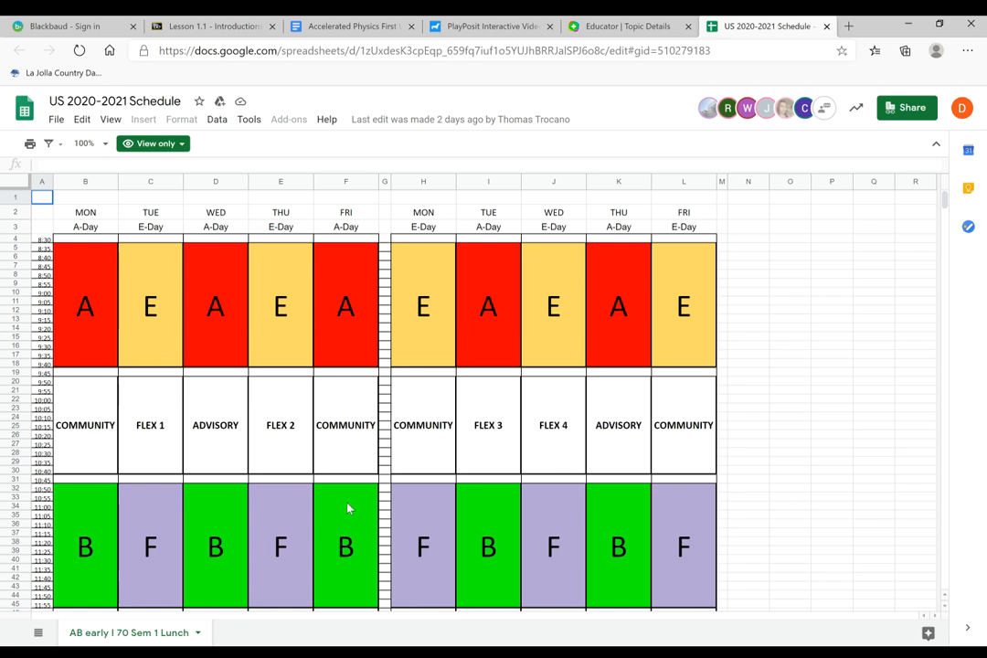
mouse_move(349, 508)
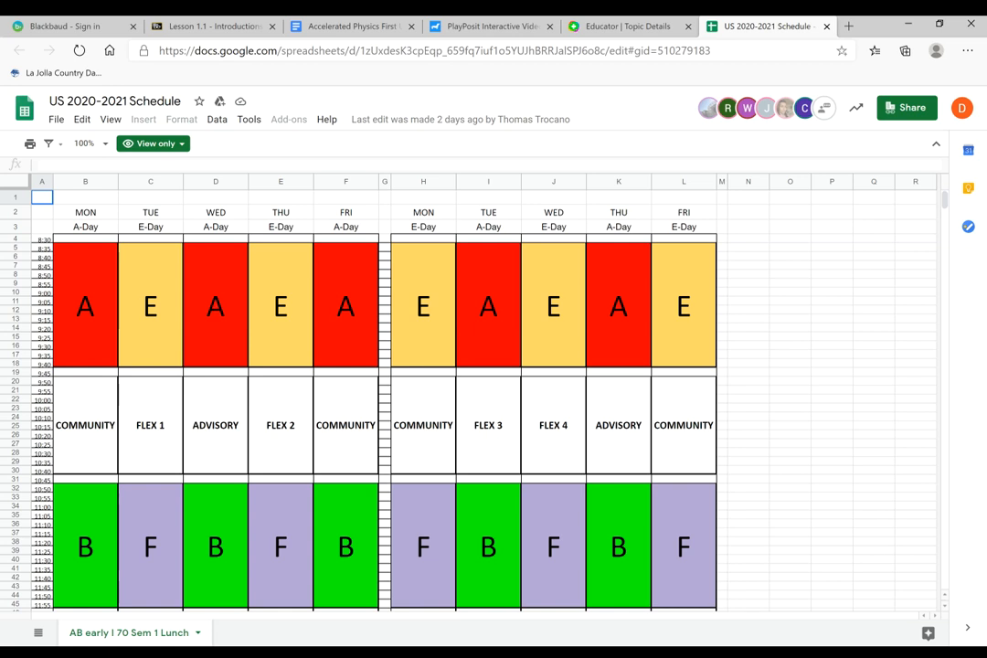